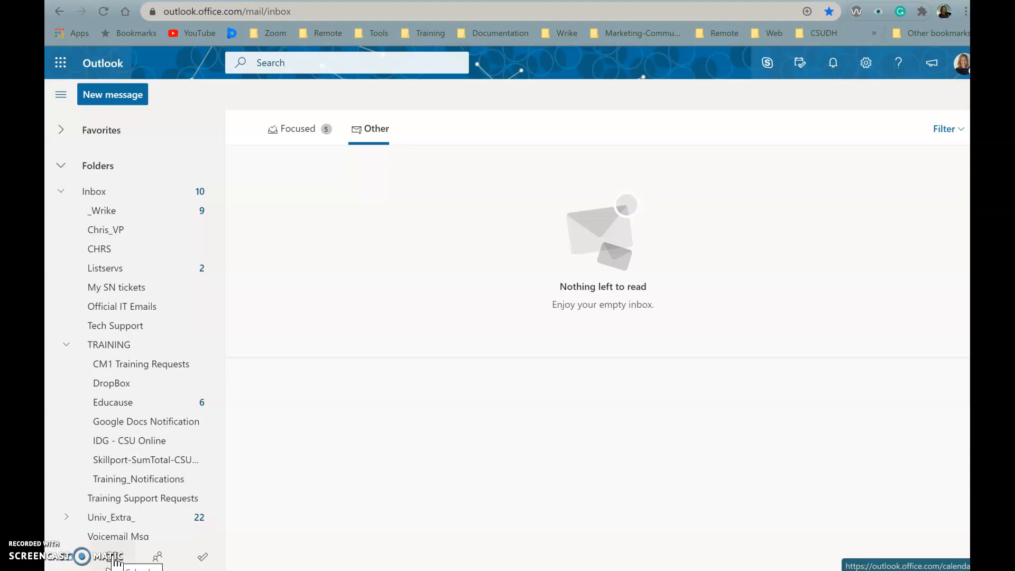
# Step: Switch from the inbox to the July 2020 month calendar
pyautogui.click(132, 567)
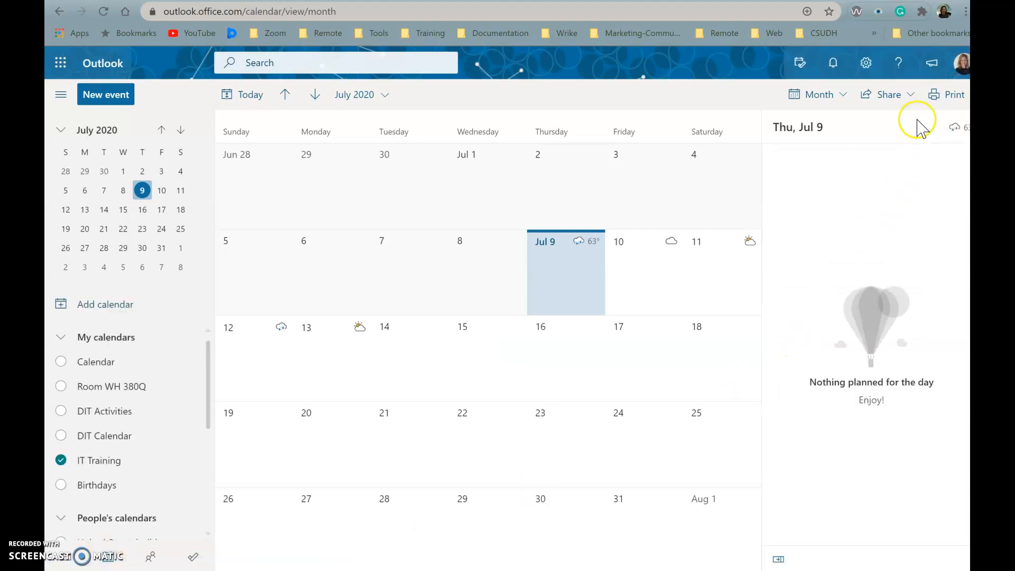
pyautogui.moveTo(906, 97)
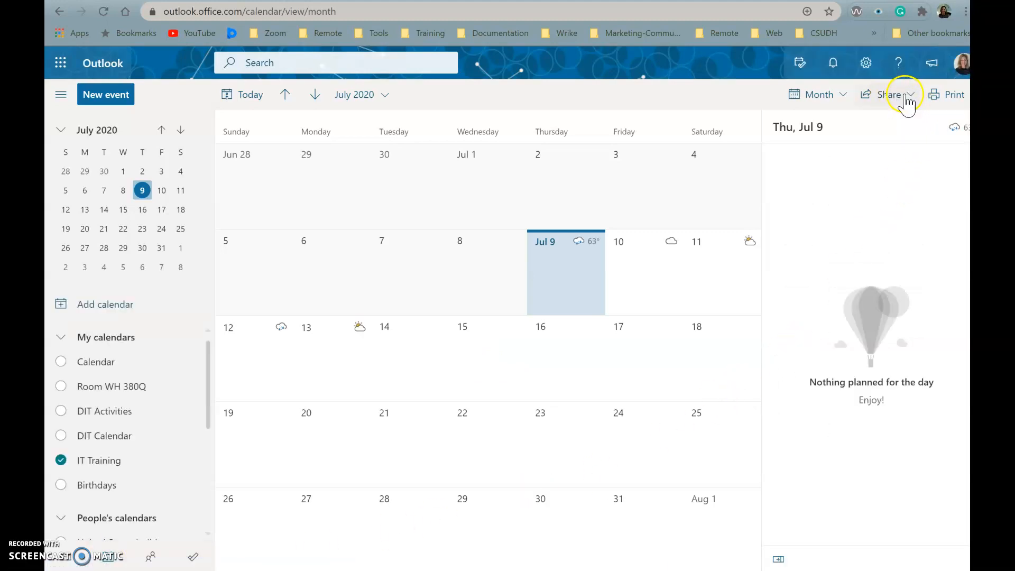
# Step: Choose the main Calendar from the Share menu to start an invitation
pyautogui.click(888, 94)
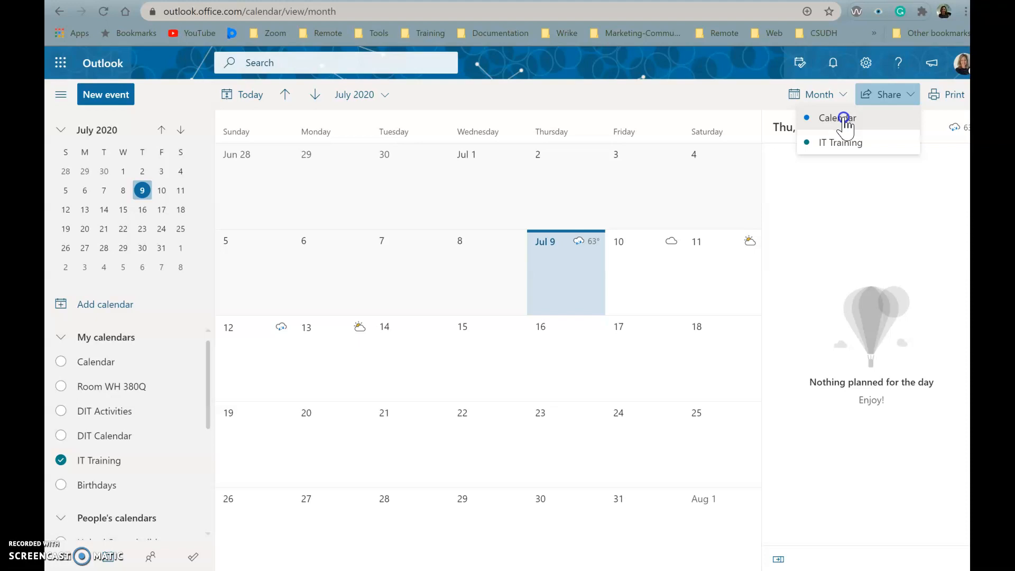
pyautogui.click(837, 118)
pyautogui.write('Reza')
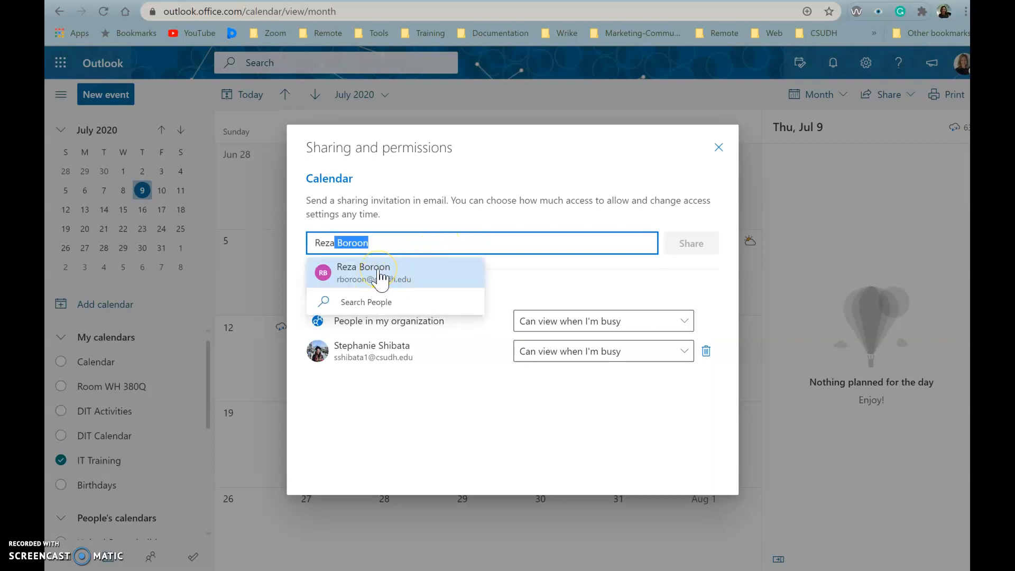
# Step: Add the suggested colleague and open the permission dropdown to view access levels
pyautogui.click(362, 273)
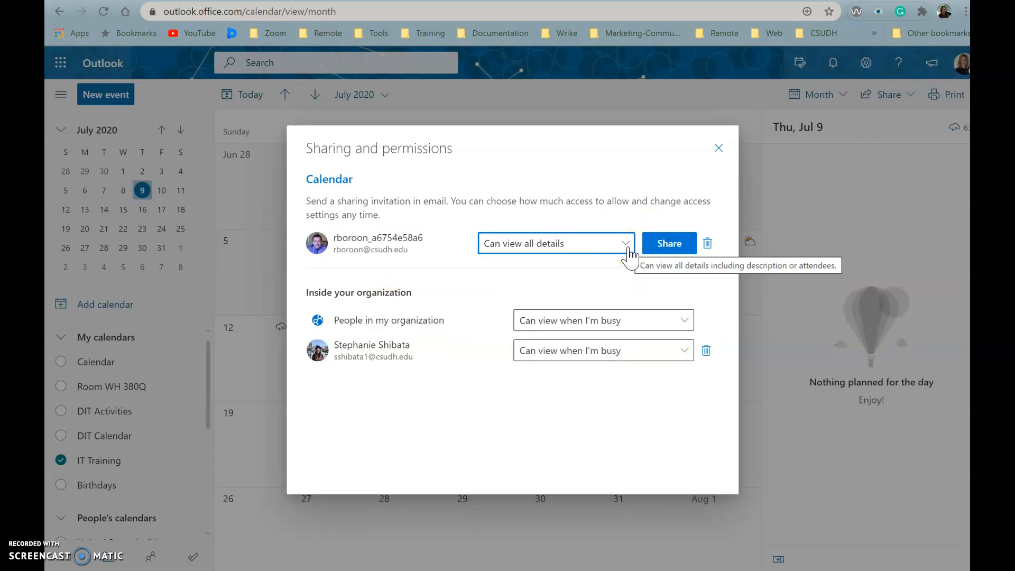
pyautogui.click(623, 242)
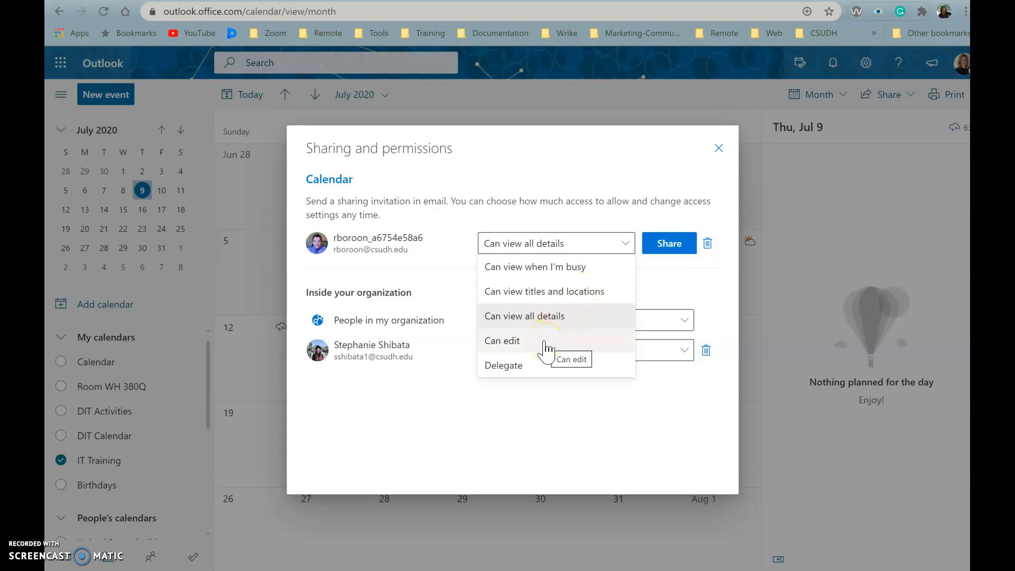
pyautogui.moveTo(537, 376)
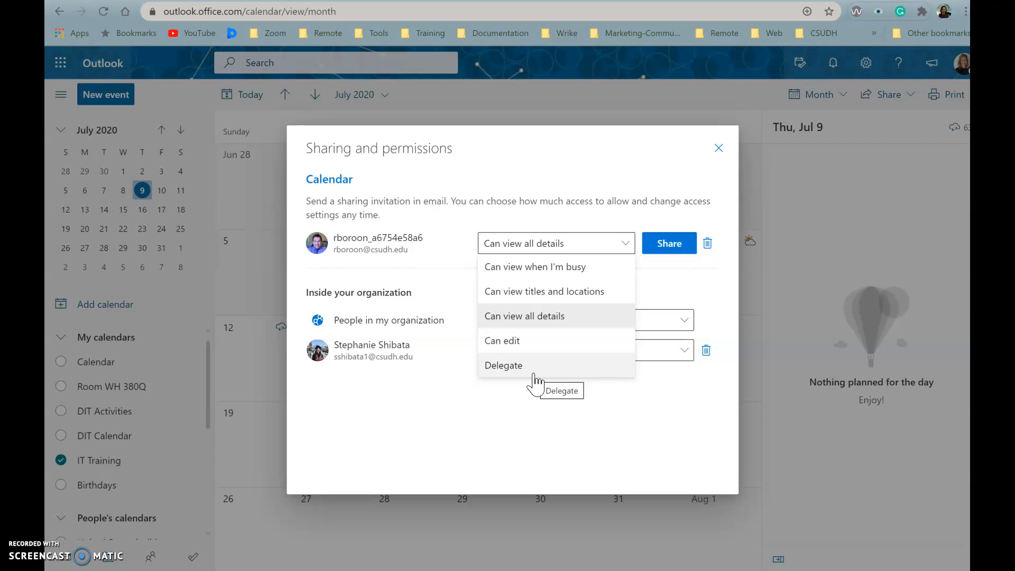
pyautogui.moveTo(669, 248)
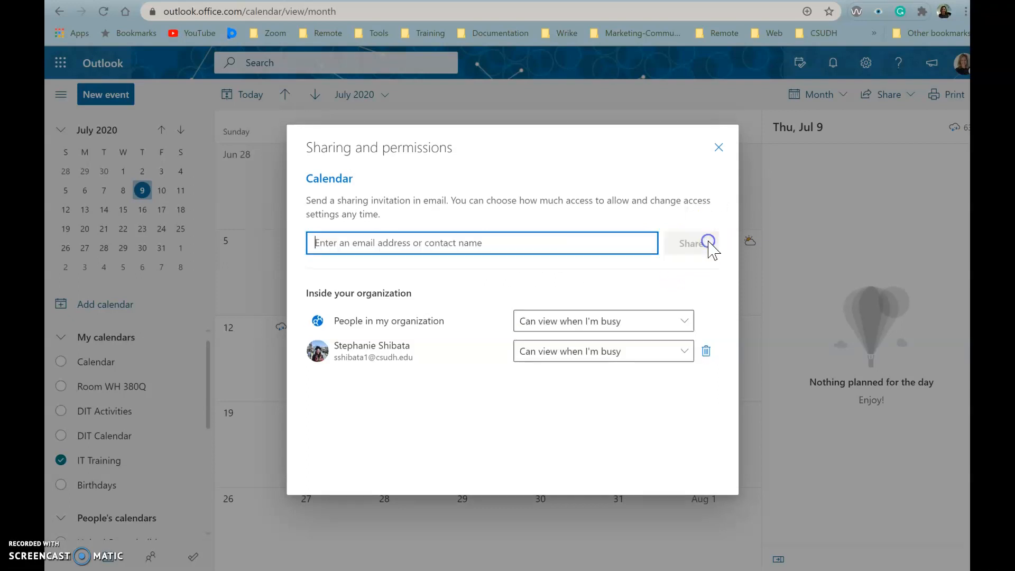
pyautogui.moveTo(222, 522)
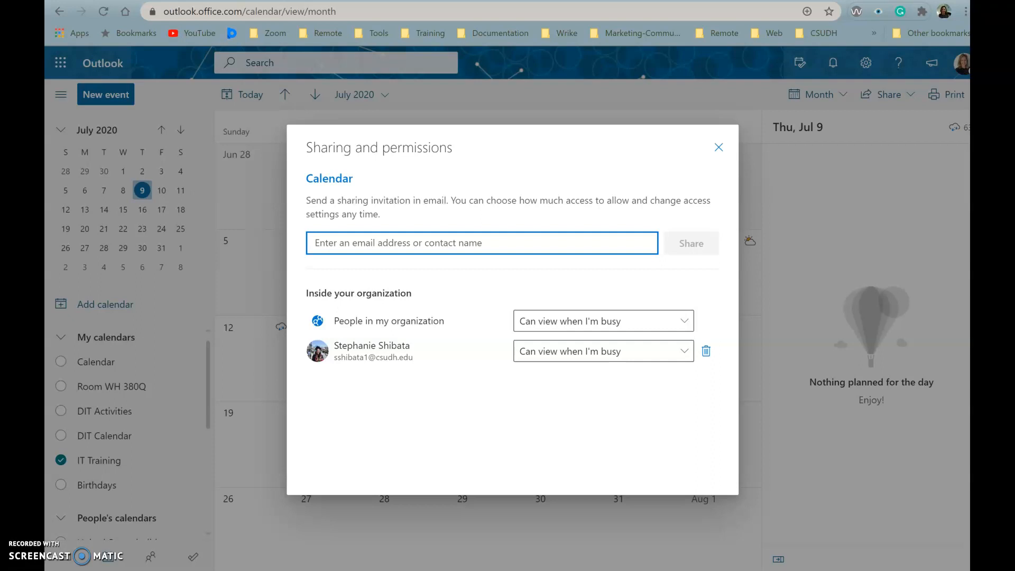
# Step: Close the Sharing and permissions dialog to return to the July 2020 calendar
pyautogui.click(718, 147)
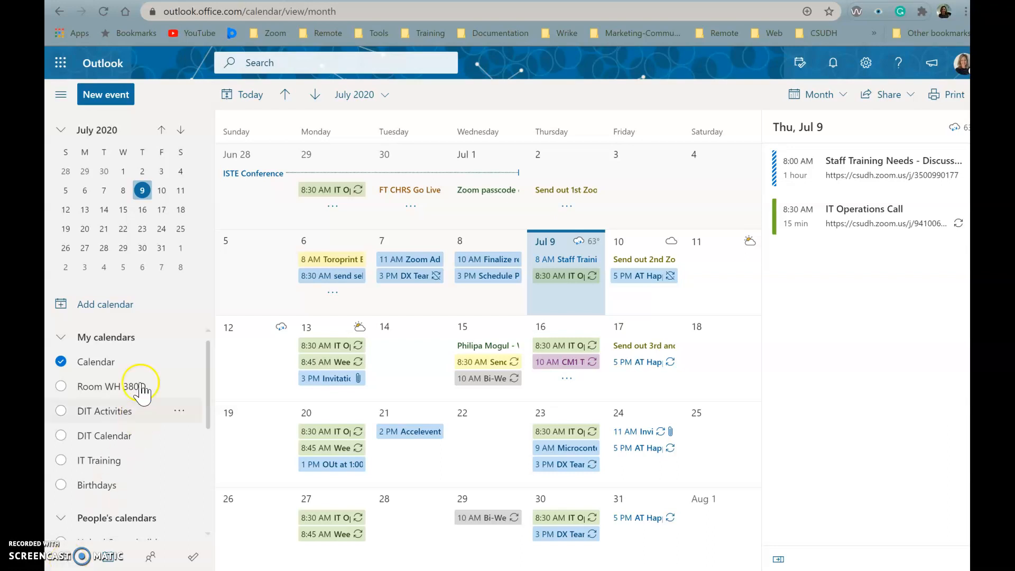
pyautogui.moveTo(180, 361)
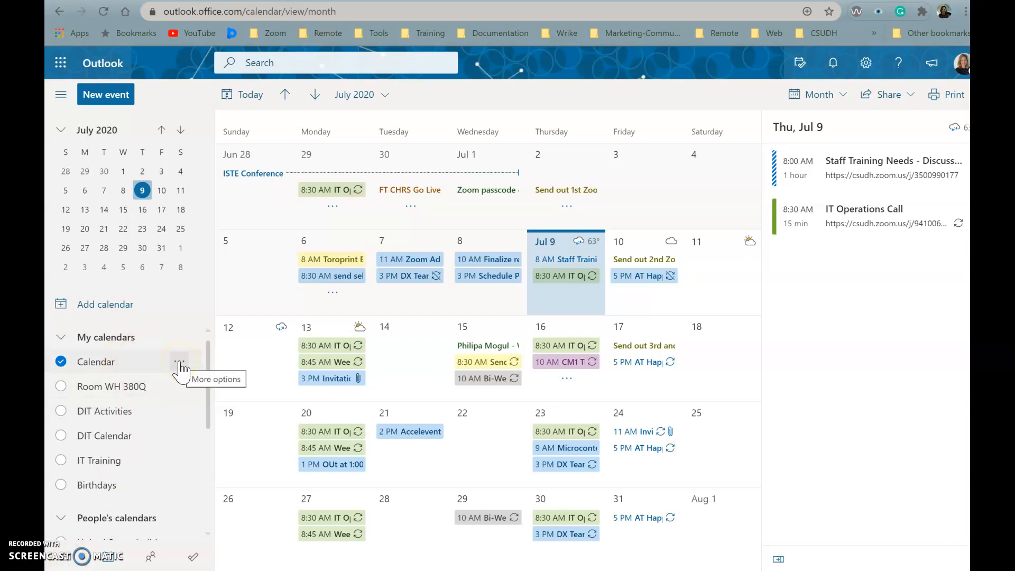
# Step: Open Sharing and permissions from the main Calendar's More options menu
pyautogui.click(180, 361)
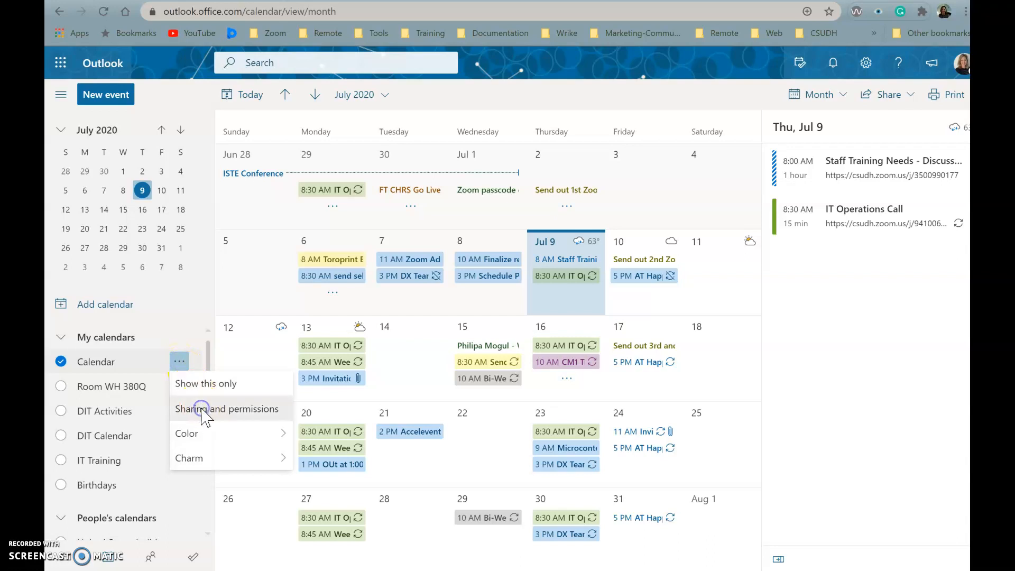
pyautogui.click(227, 408)
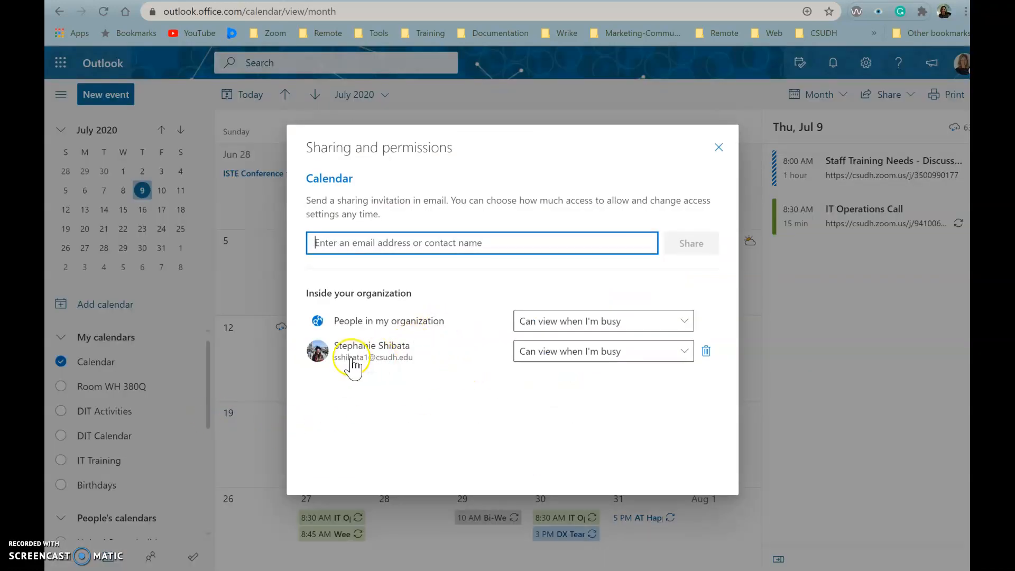
pyautogui.moveTo(607, 369)
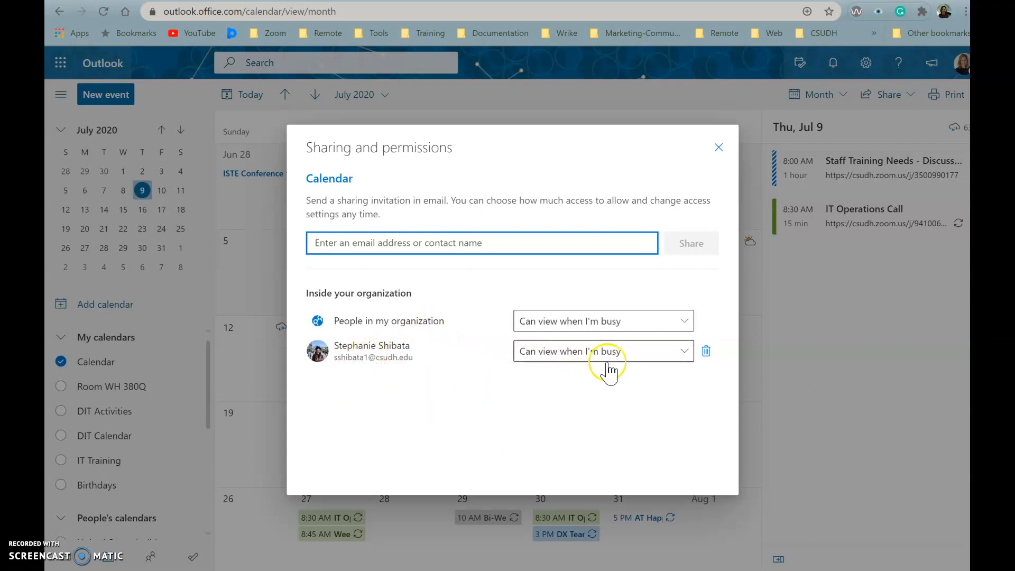
# Step: Open the existing colleague's permission dropdown to list access levels, from busy-only to delegate
pyautogui.click(603, 351)
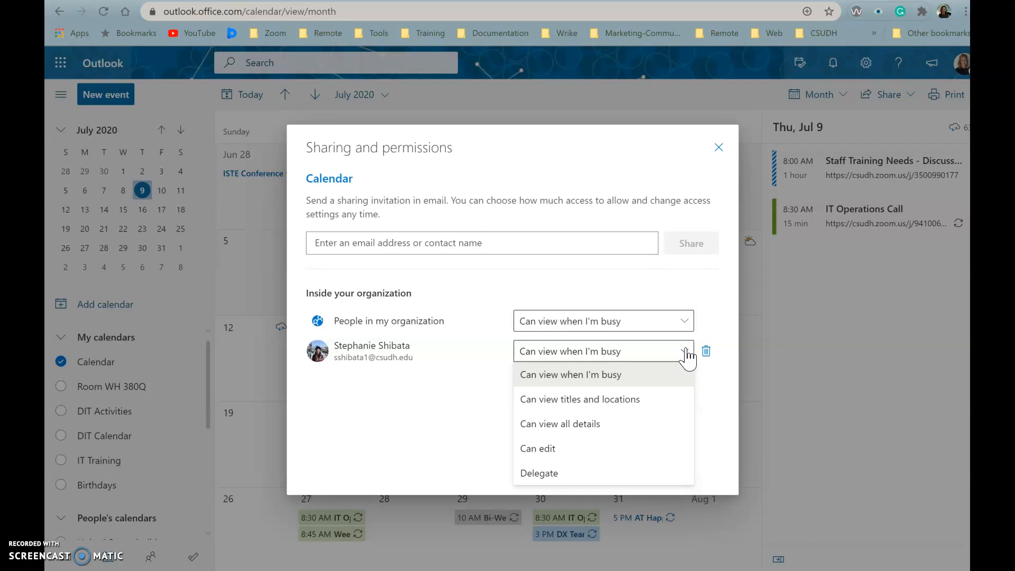
pyautogui.moveTo(705, 352)
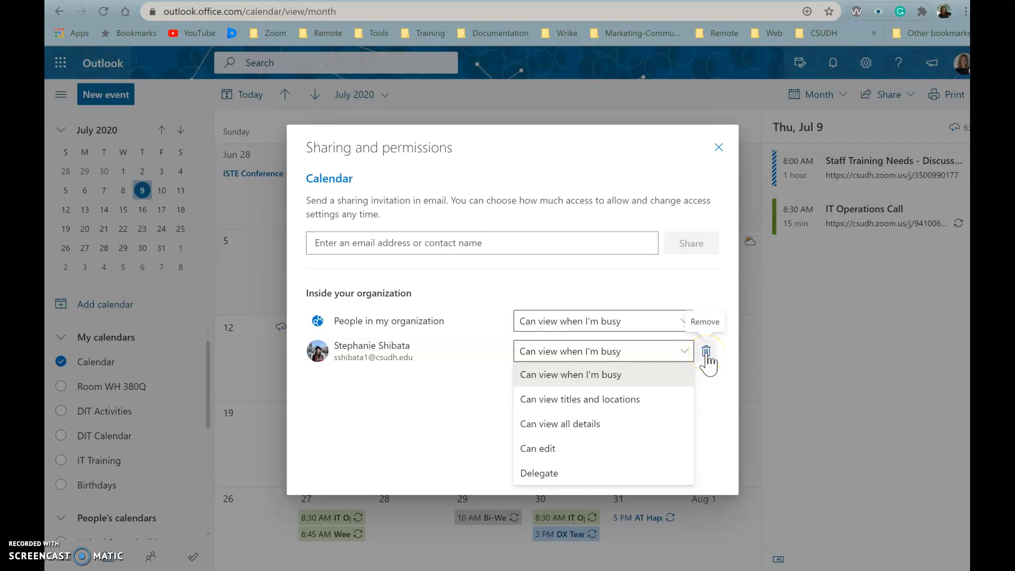